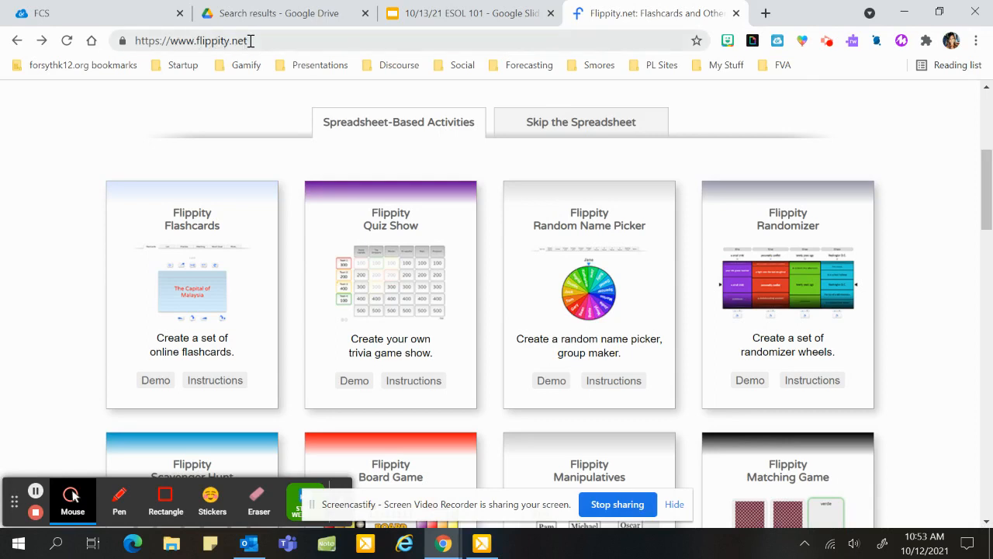
mouse_move(574, 208)
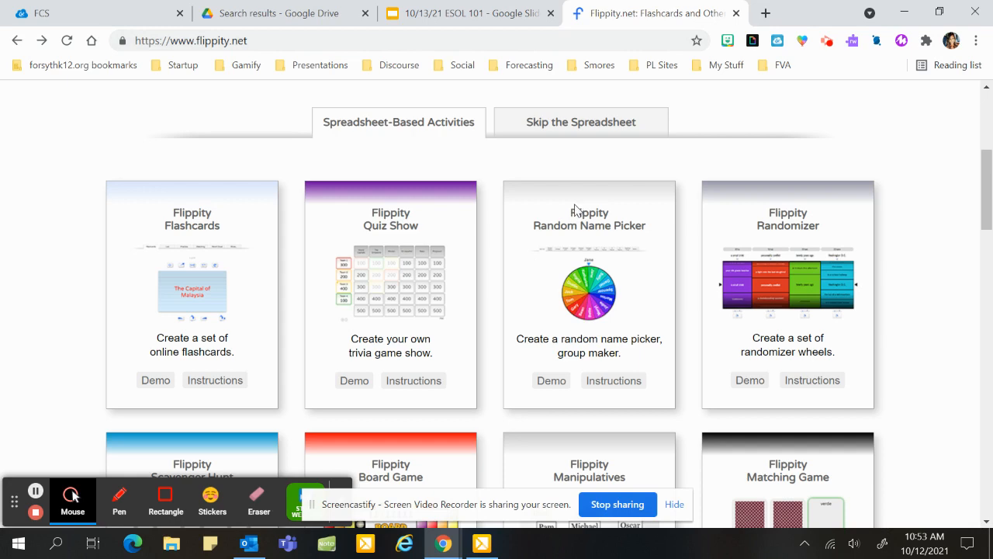
Step: Scroll the Flippity activities to reach the Random Name Picker card
scroll("down", 3)
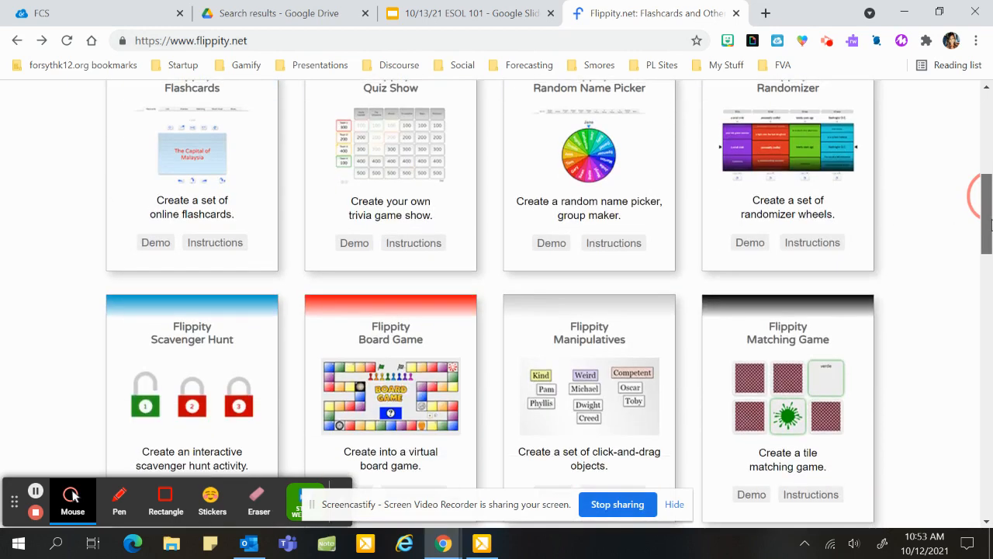
scroll("up", 3)
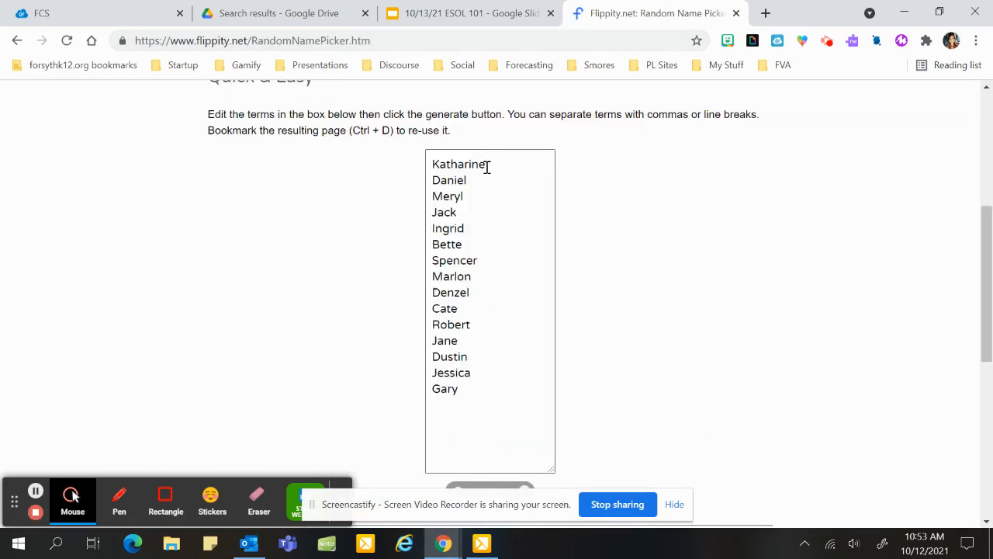
Step: Add a new line after Gary in the name list and generate the spinner wheel
left_click(462, 388)
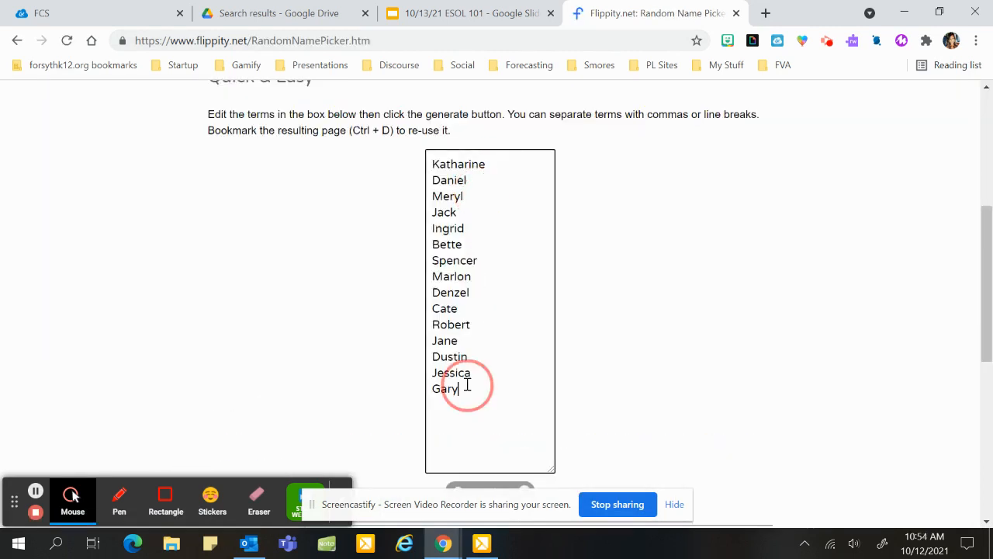
key("Enter")
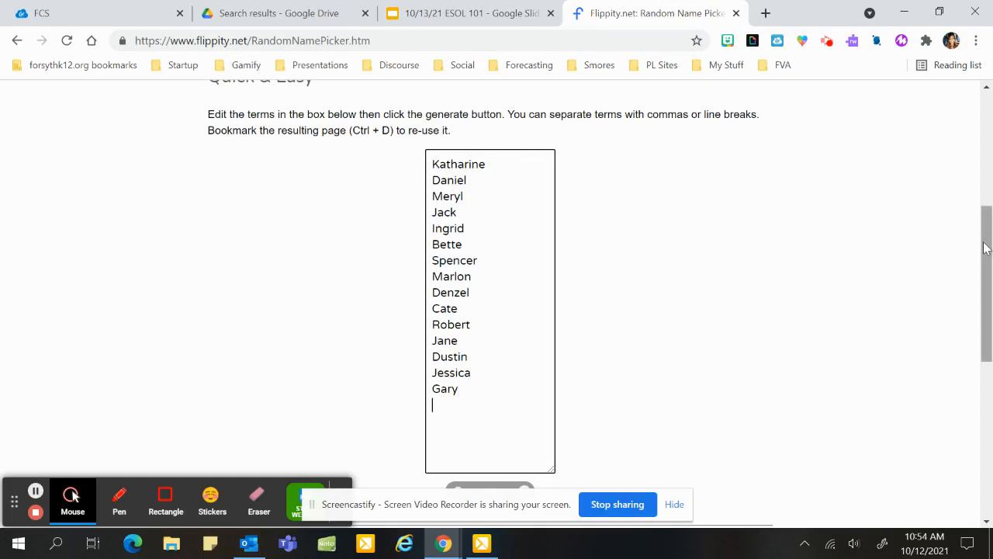
scroll("down", 3)
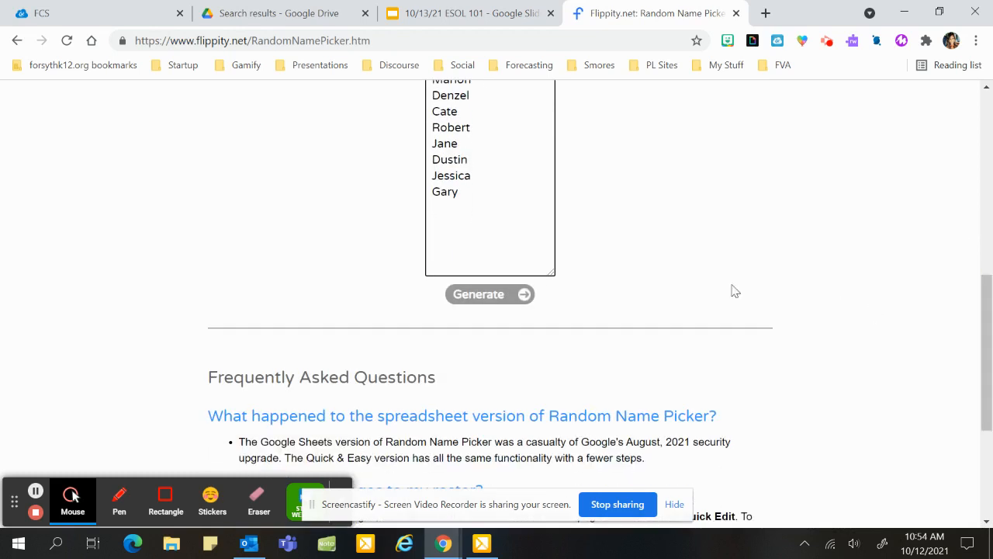
left_click(491, 295)
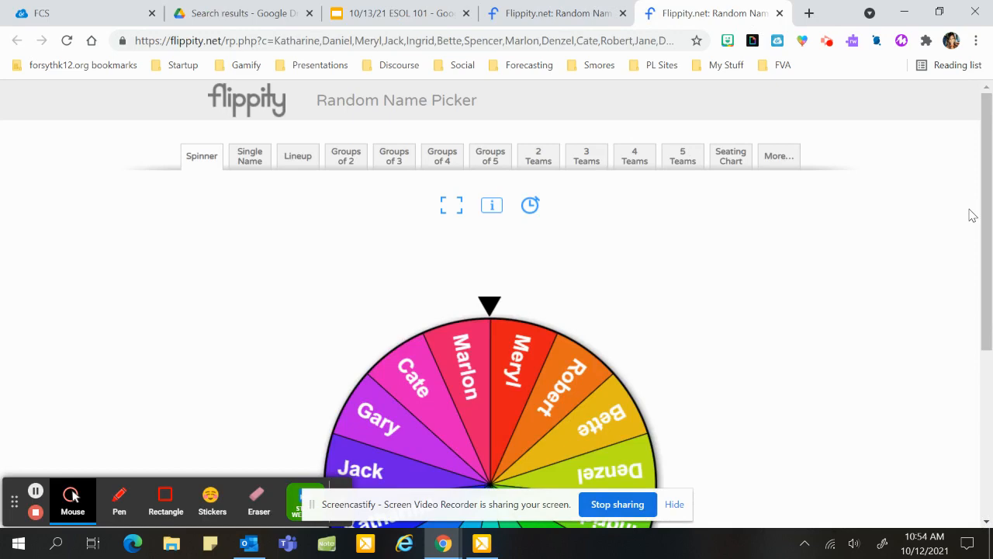
Step: Spin the name wheel, which lands on Jane
scroll("down", 3)
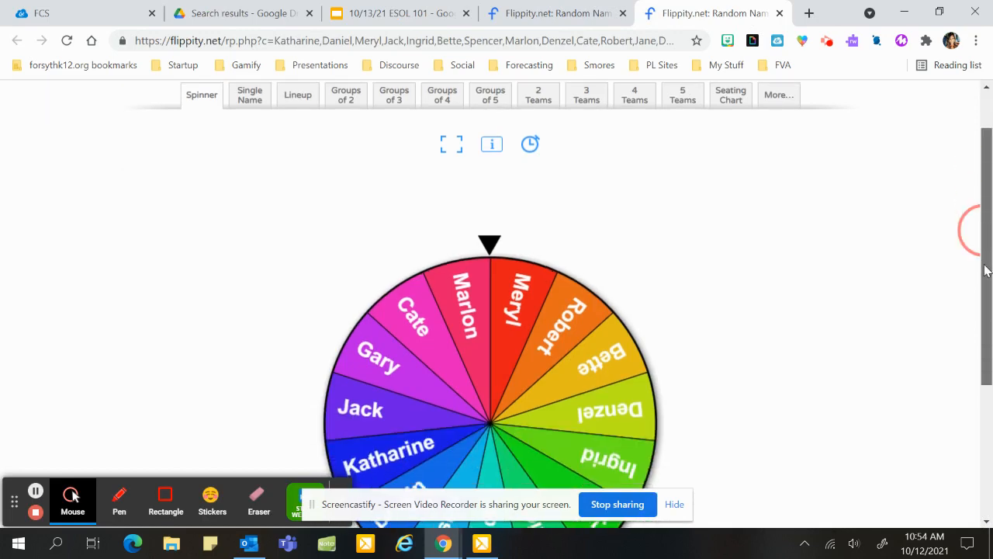
scroll("down", 3)
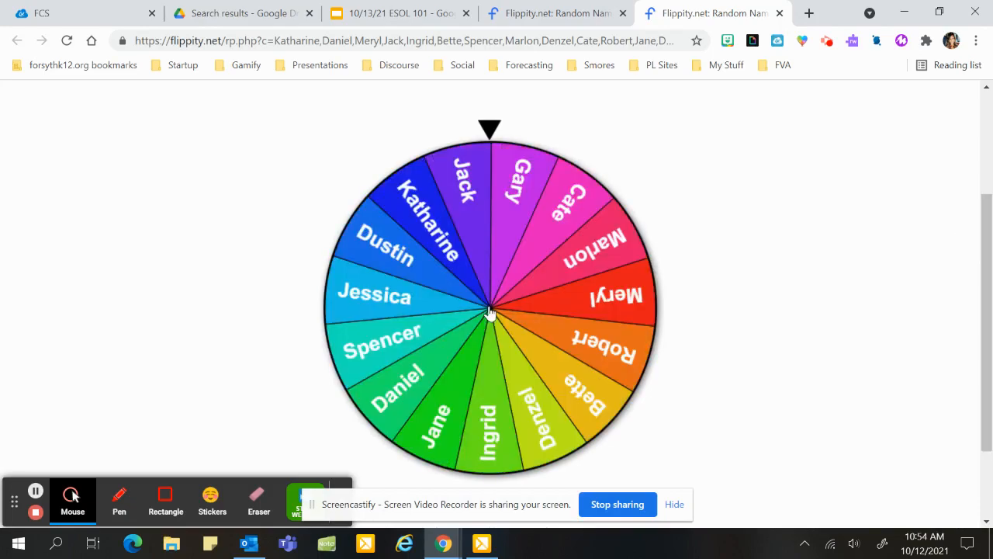
left_click(491, 314)
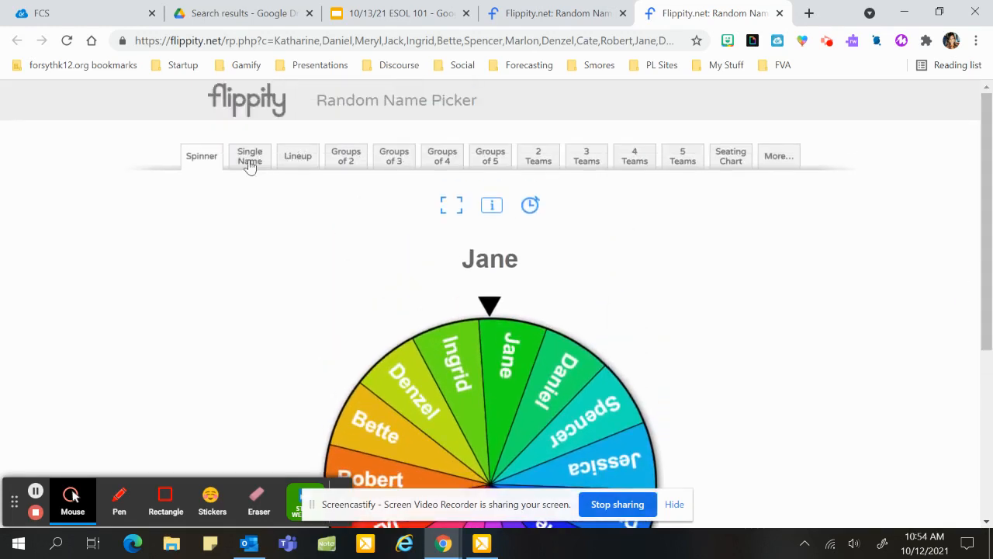
left_click(250, 155)
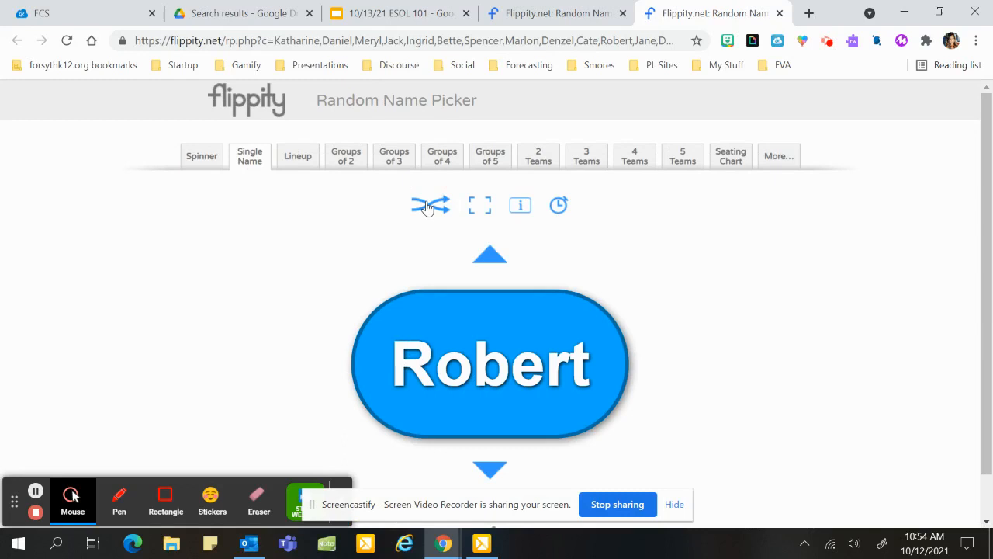
mouse_move(344, 160)
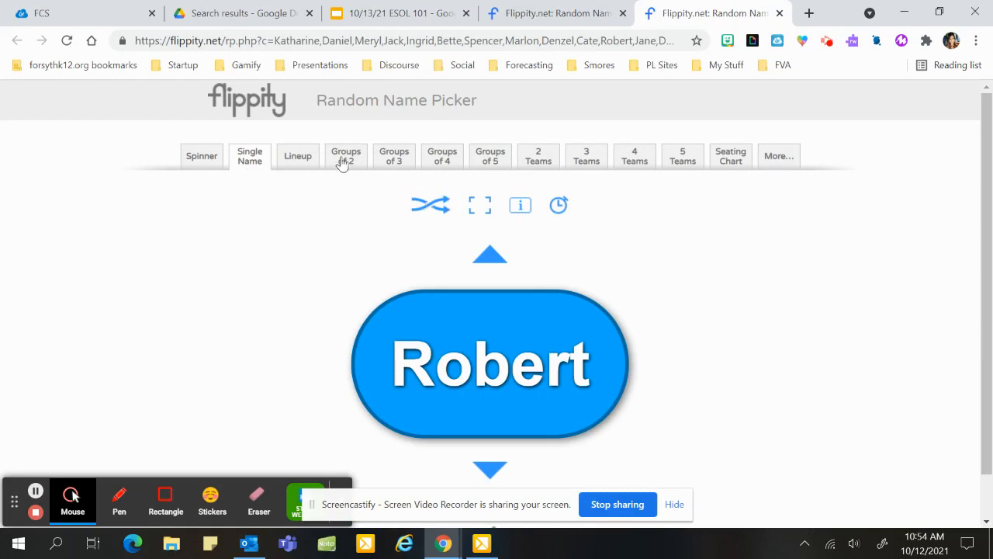
left_click(344, 155)
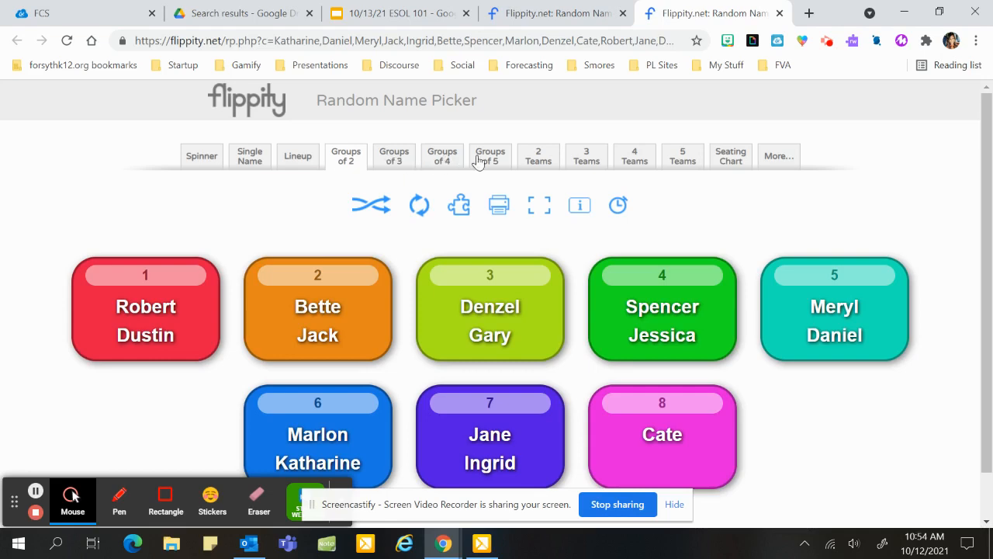
left_click(587, 155)
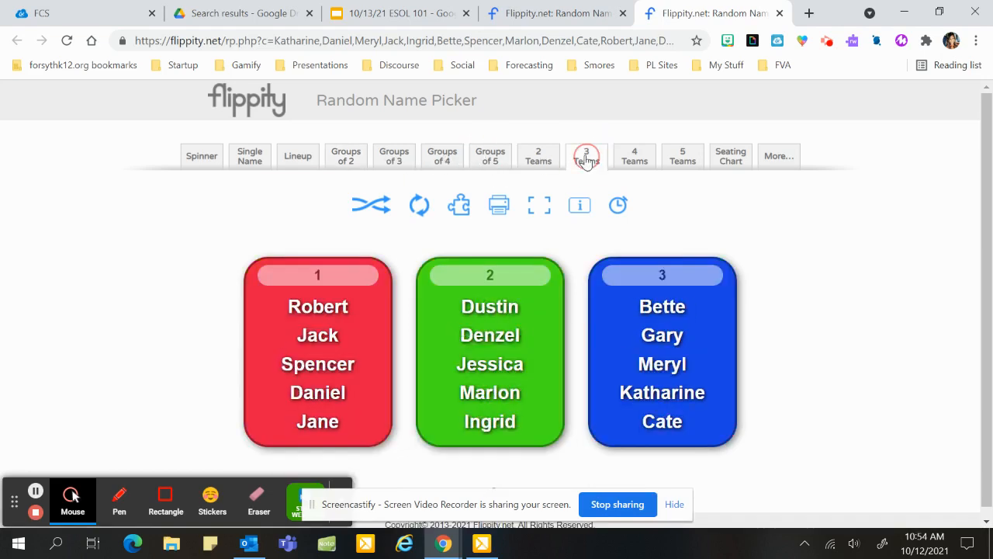
mouse_move(732, 163)
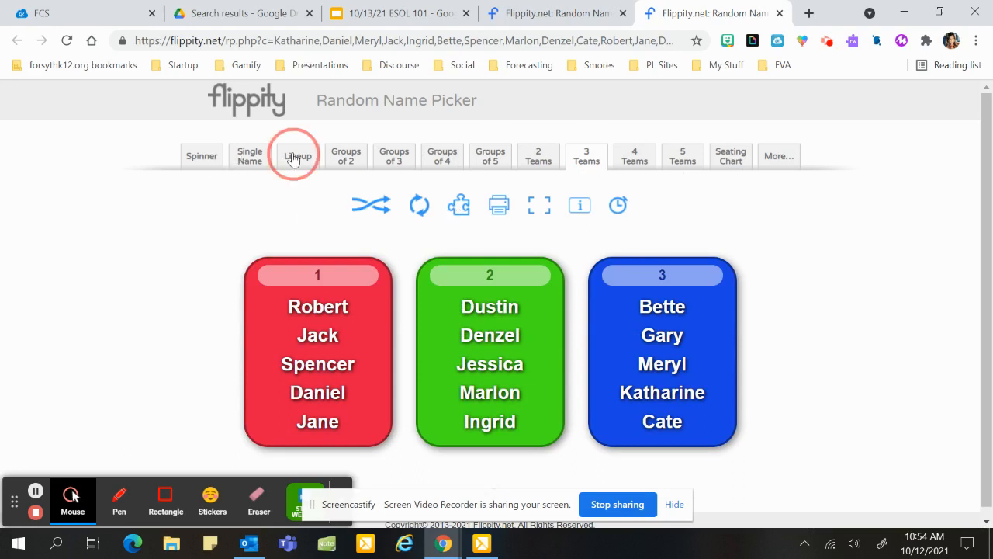
left_click(201, 156)
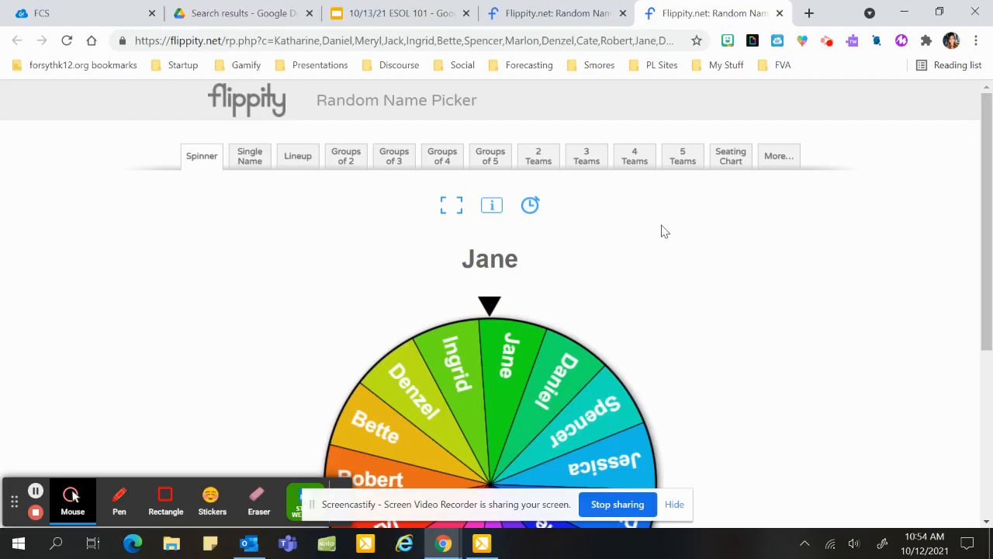
scroll("down", 3)
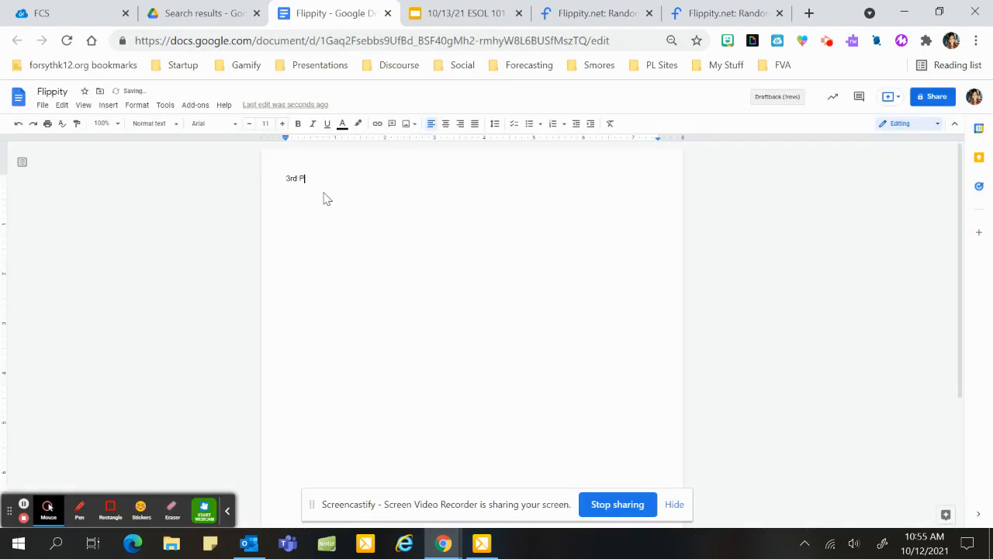
Step: Finish the heading '3rd Period Class' and link it to the Flippity picker URL
type("eriod Class")
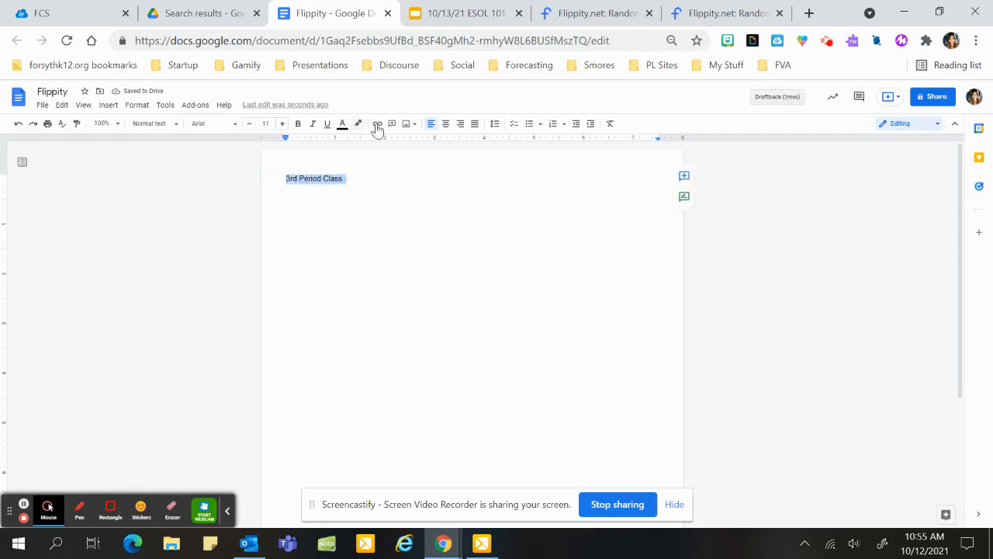
left_click(376, 124)
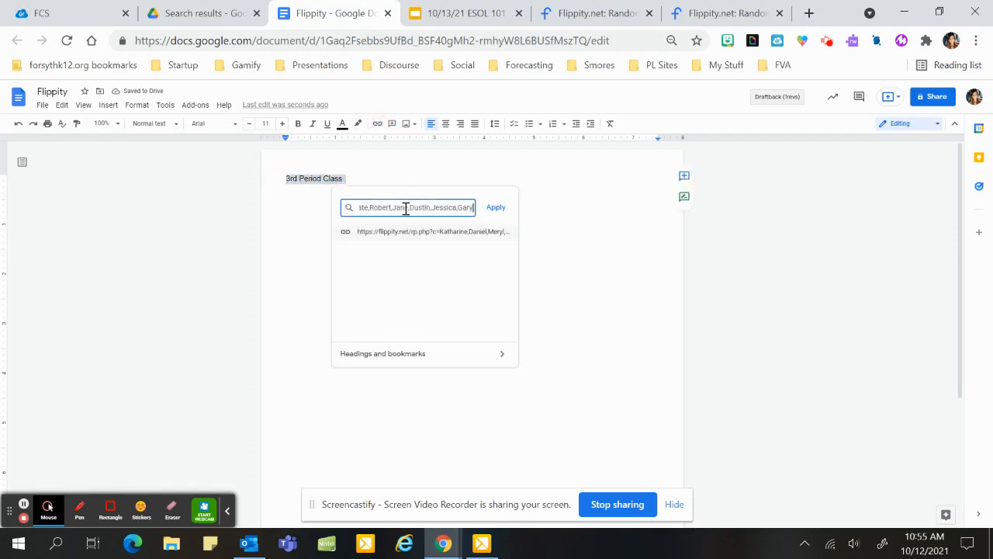
left_click(497, 208)
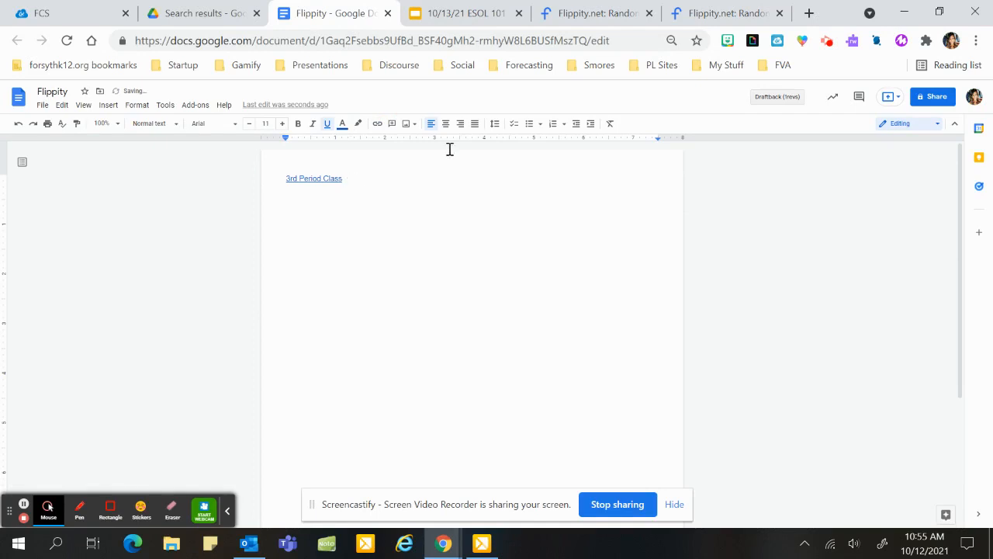
left_click(323, 177)
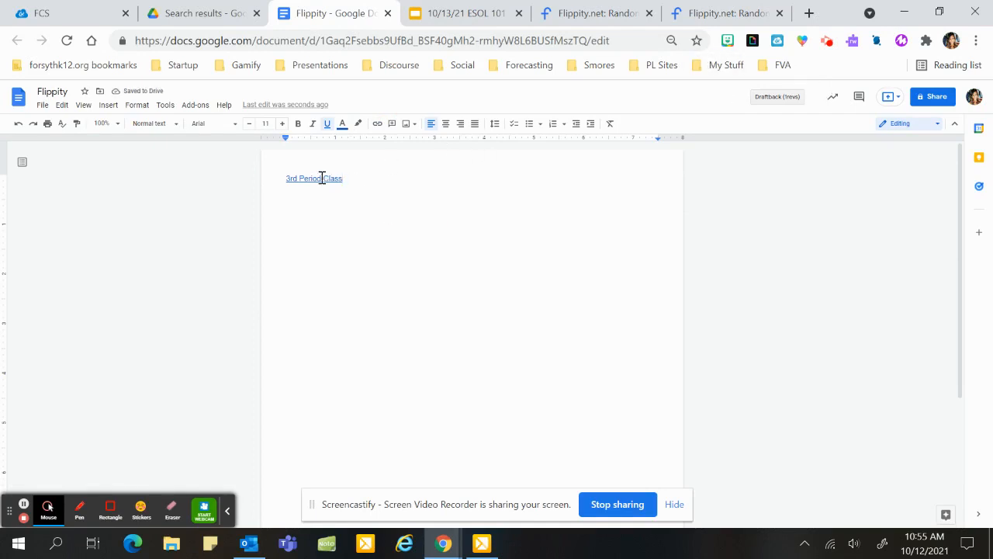
mouse_move(314, 177)
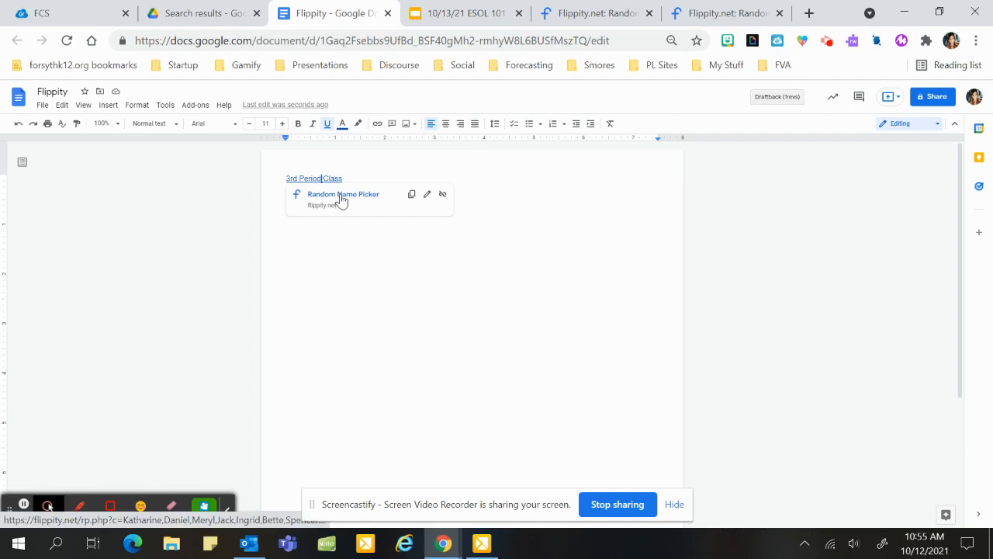
Step: Follow the link to the Flippity spinner and show its More... options list
left_click(342, 194)
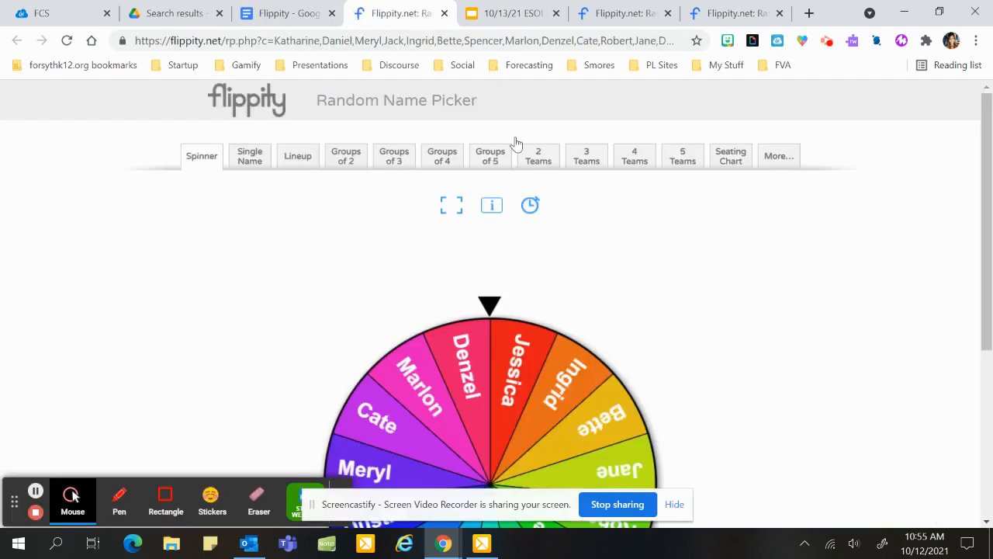
mouse_move(959, 196)
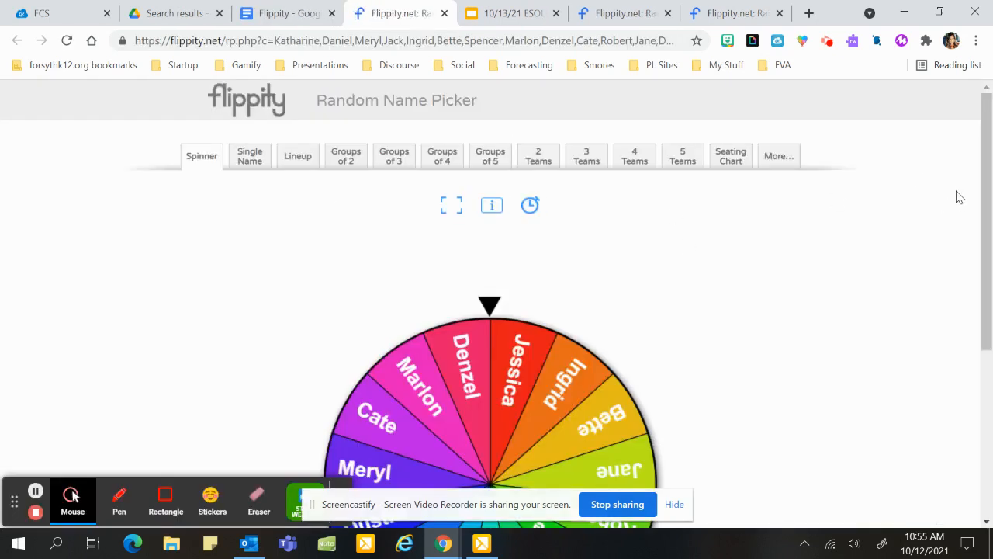
mouse_move(772, 329)
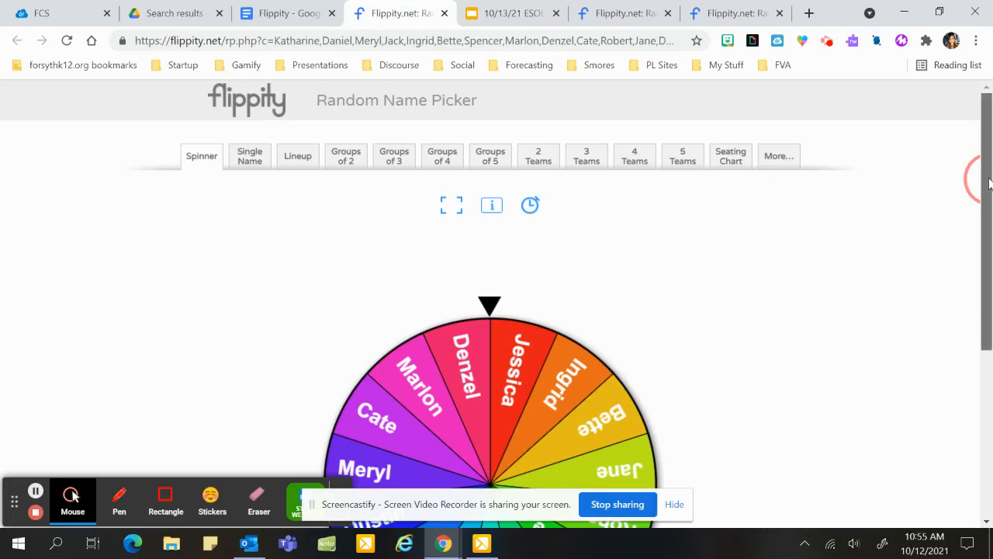
scroll("down", 3)
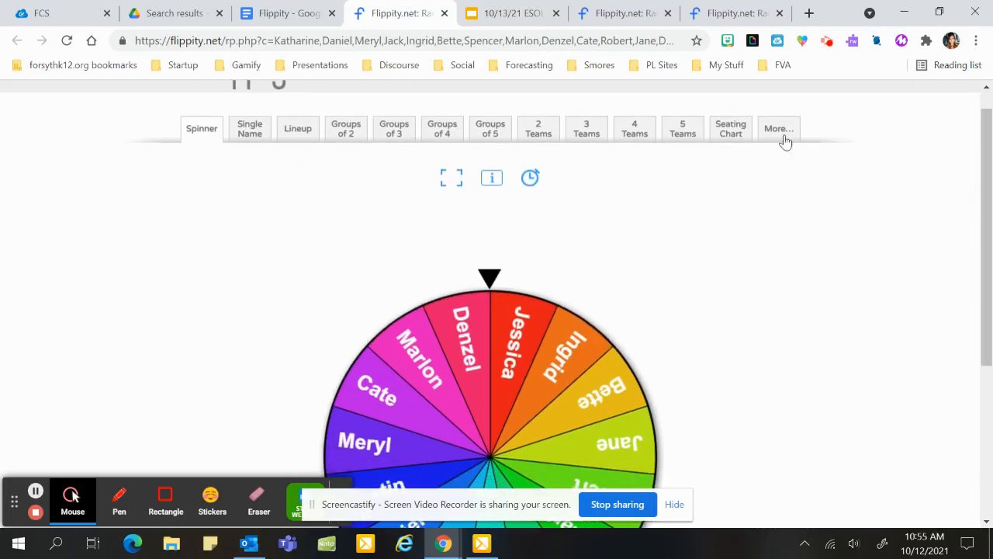
left_click(779, 127)
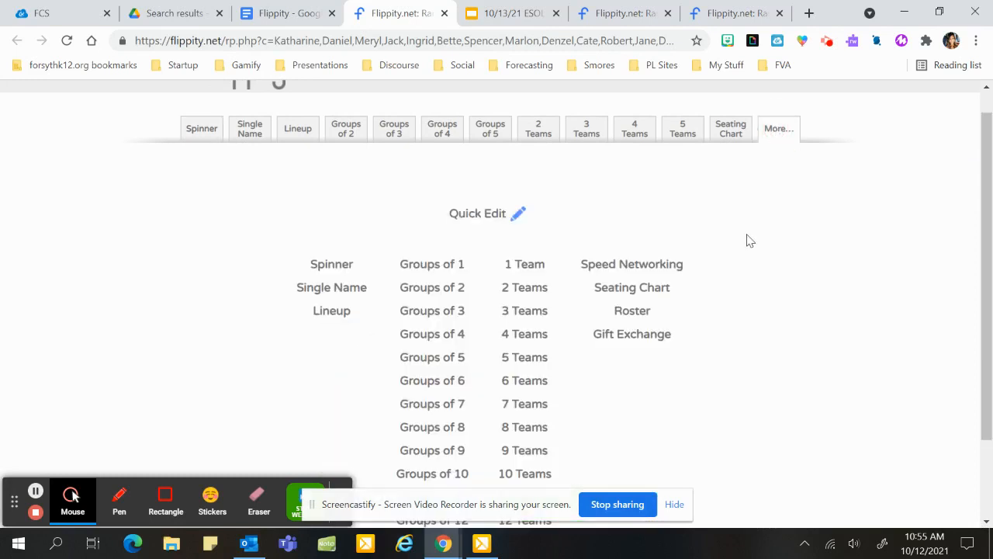
Step: Use Quick Edit to replace Jessica with Rachel and apply the list to the spinner
left_click(516, 214)
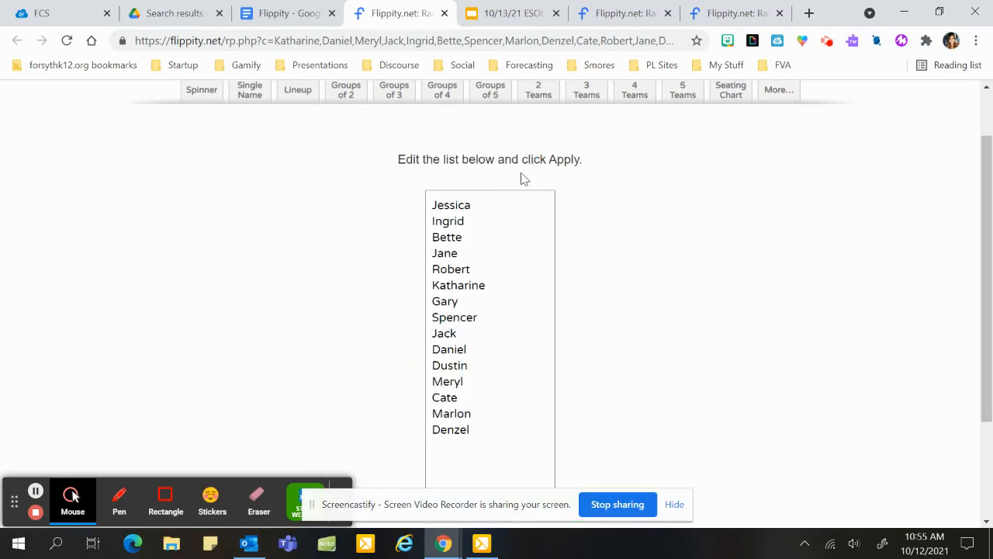
left_click(475, 205)
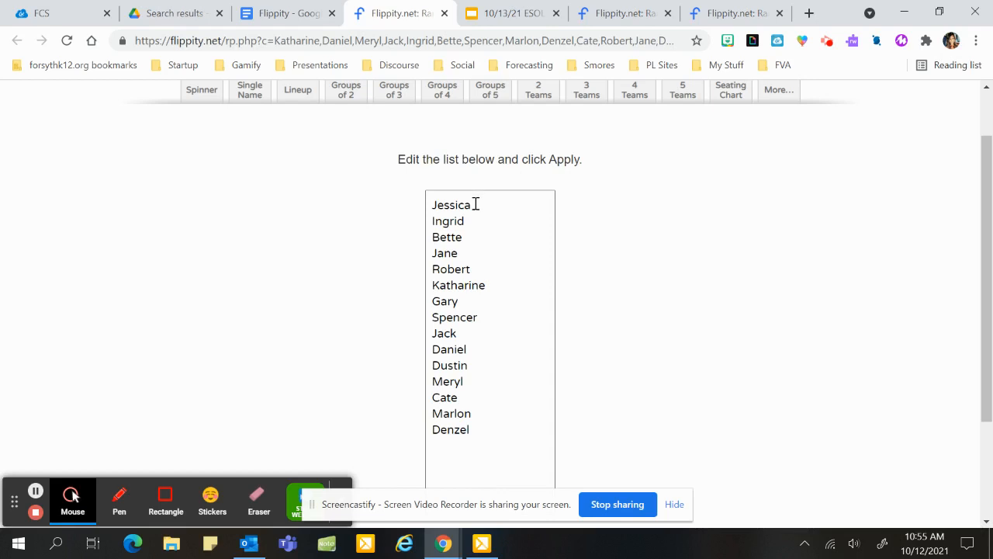
double_click(450, 205)
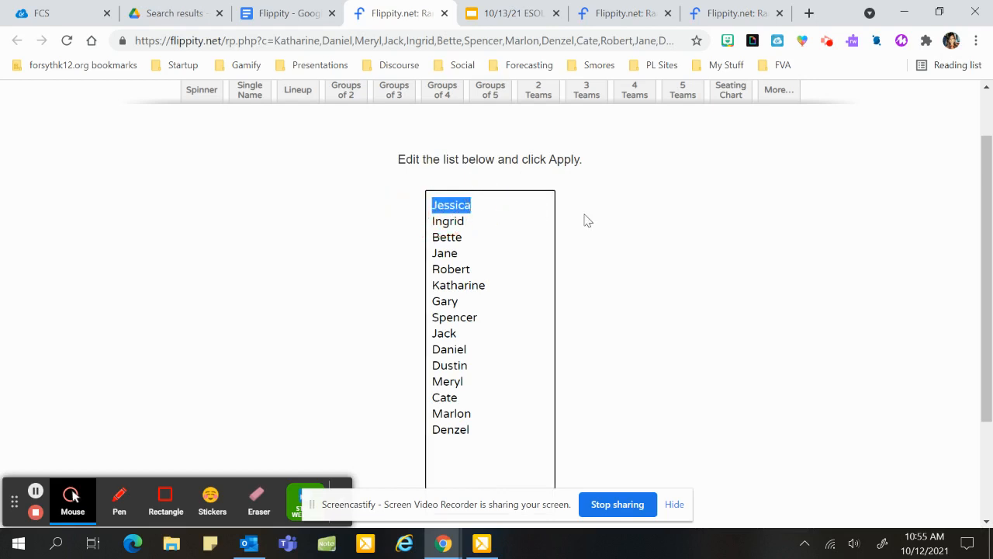
type("Rachel")
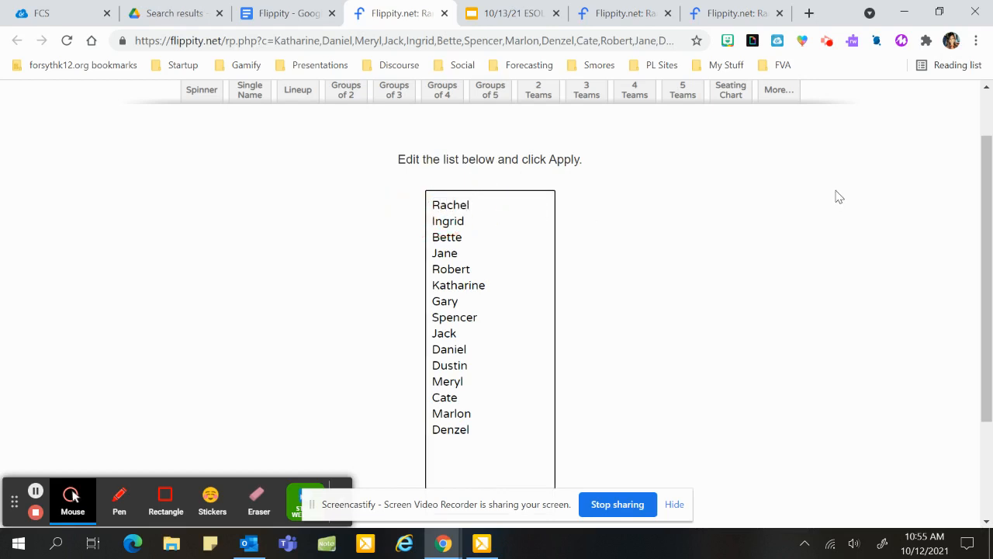
scroll("down", 3)
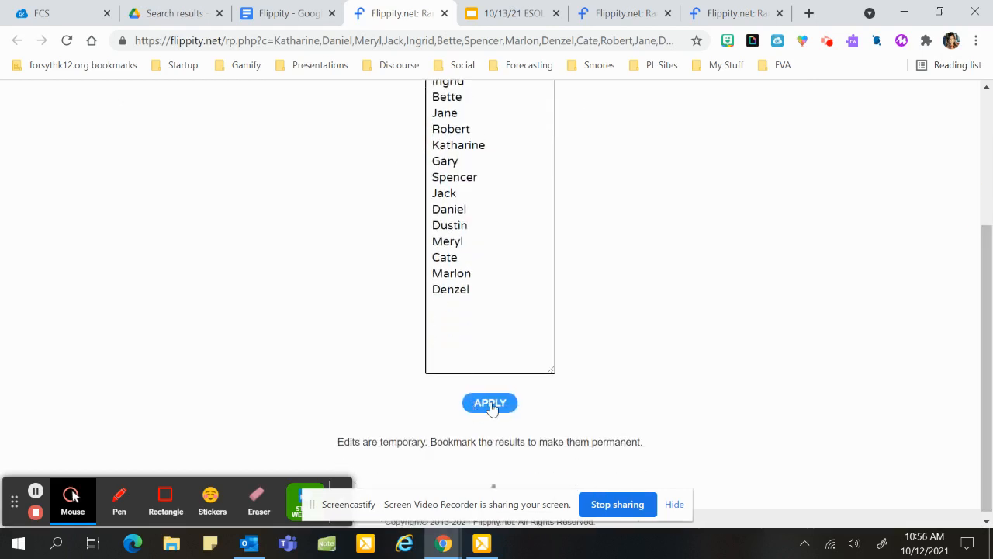
left_click(491, 404)
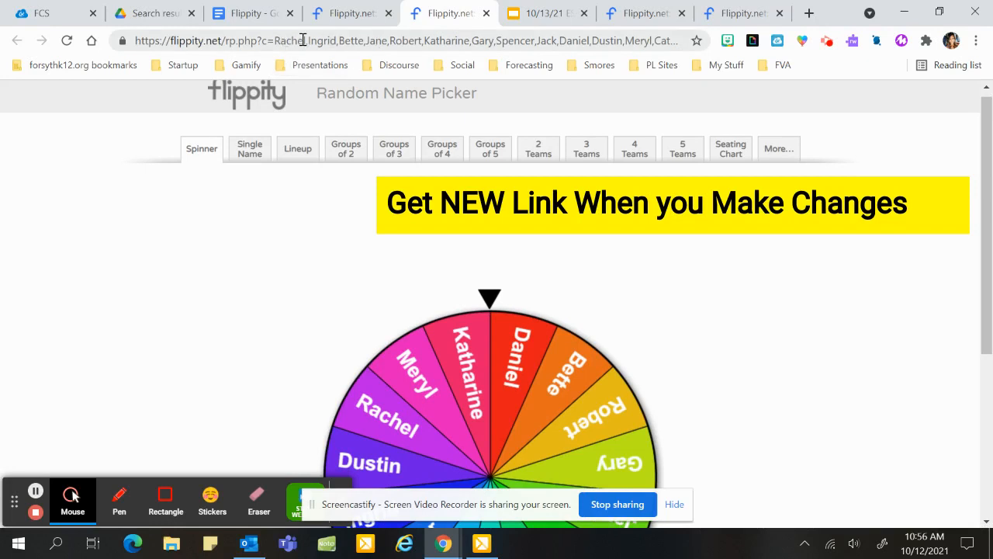
Step: Select the rebuilt picker's URL in the address bar and return to the Google Doc
left_click(304, 40)
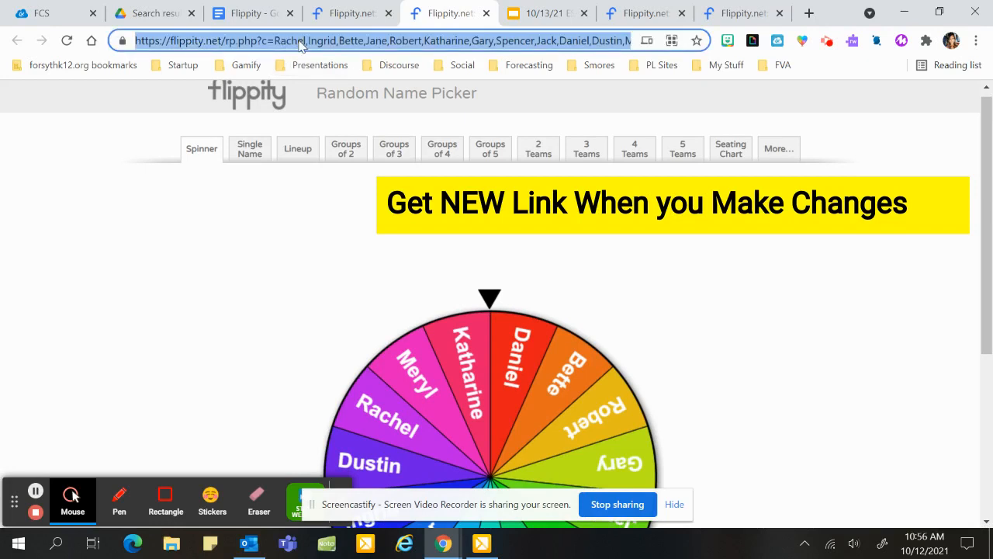
left_click(252, 14)
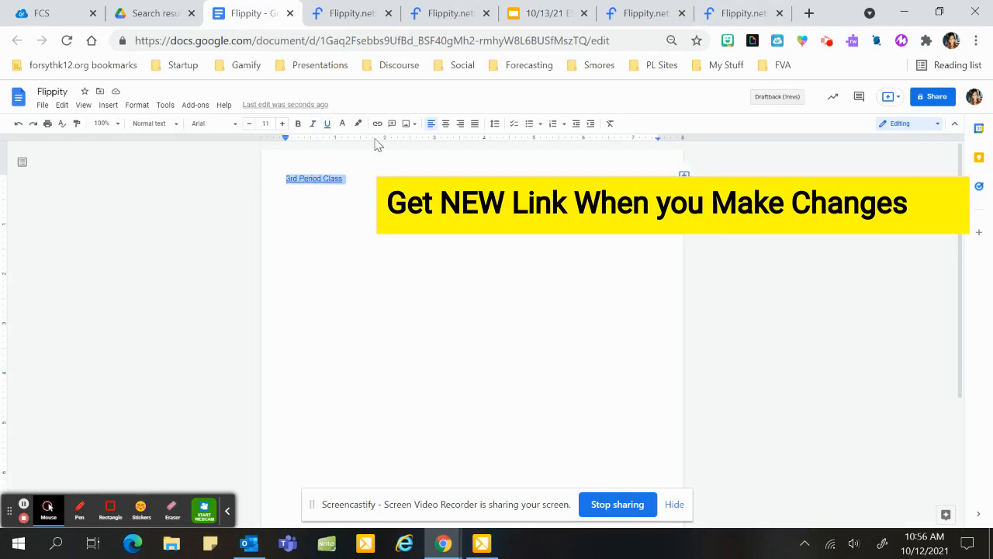
Step: Relink '3rd Period Class' to the updated Flippity picker address
left_click(377, 124)
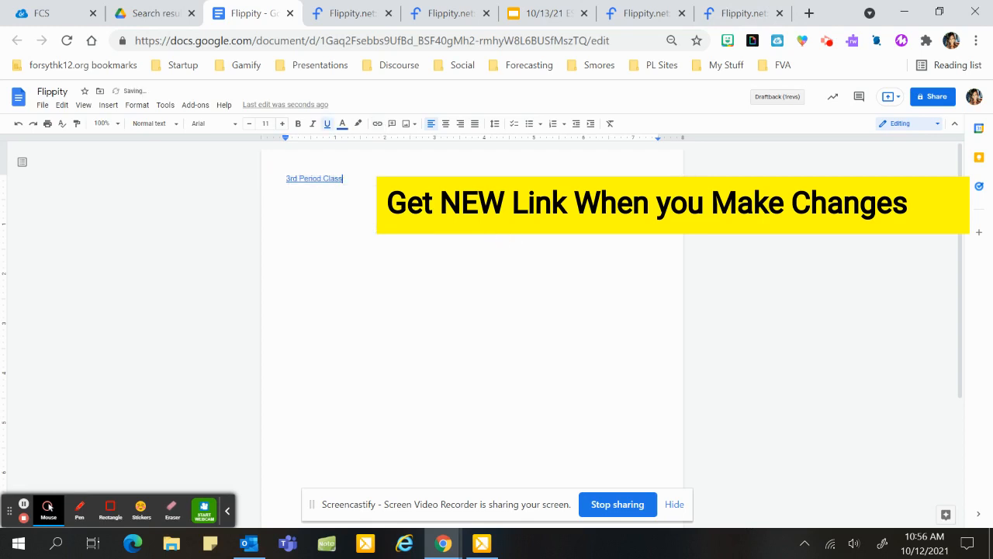
mouse_move(314, 177)
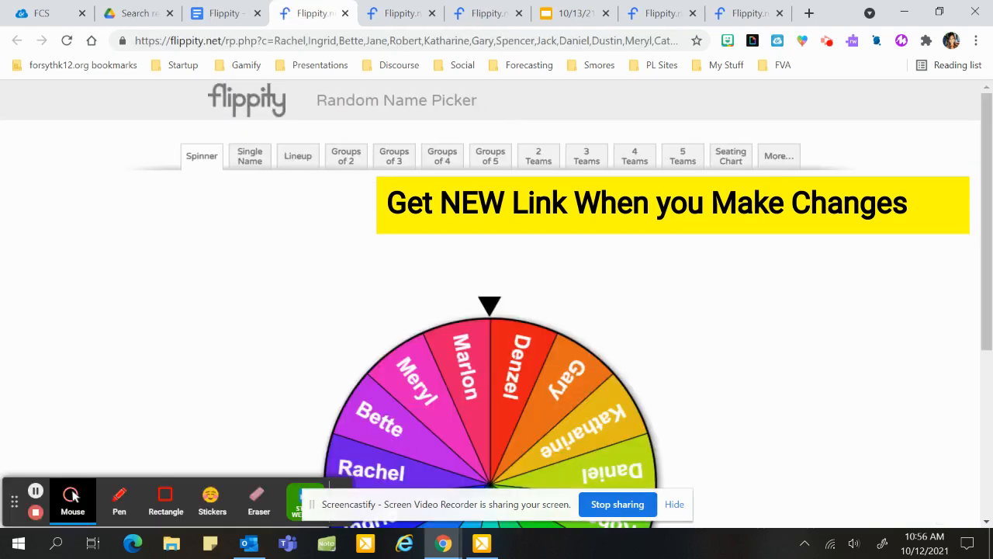
Step: Scroll the linked Flippity page to check the wheel now includes Rachel
scroll("down", 3)
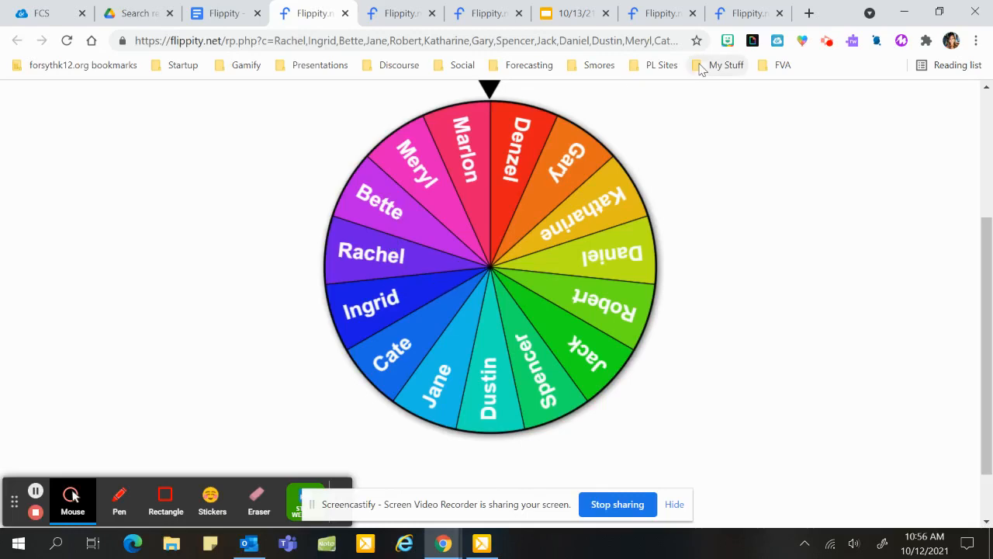
mouse_move(434, 217)
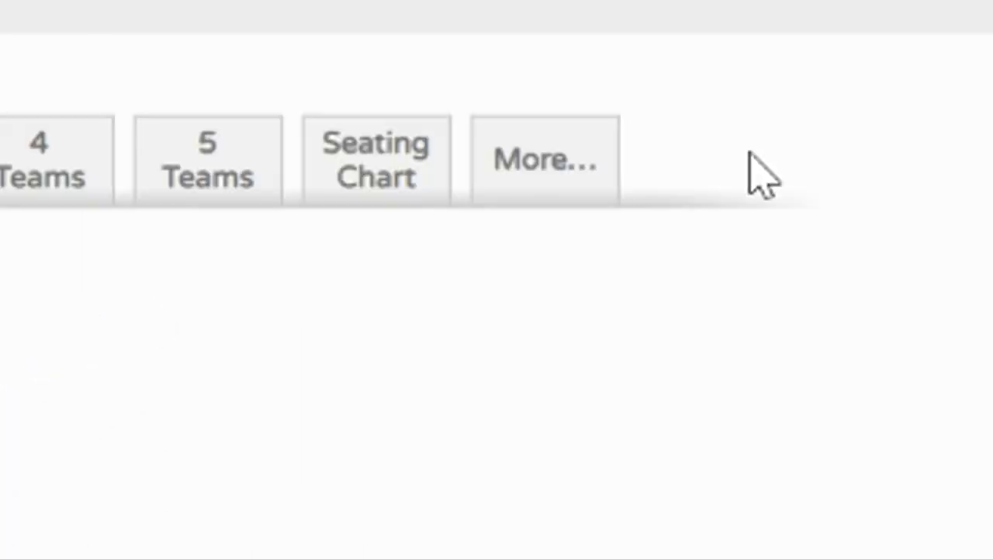
mouse_move(558, 174)
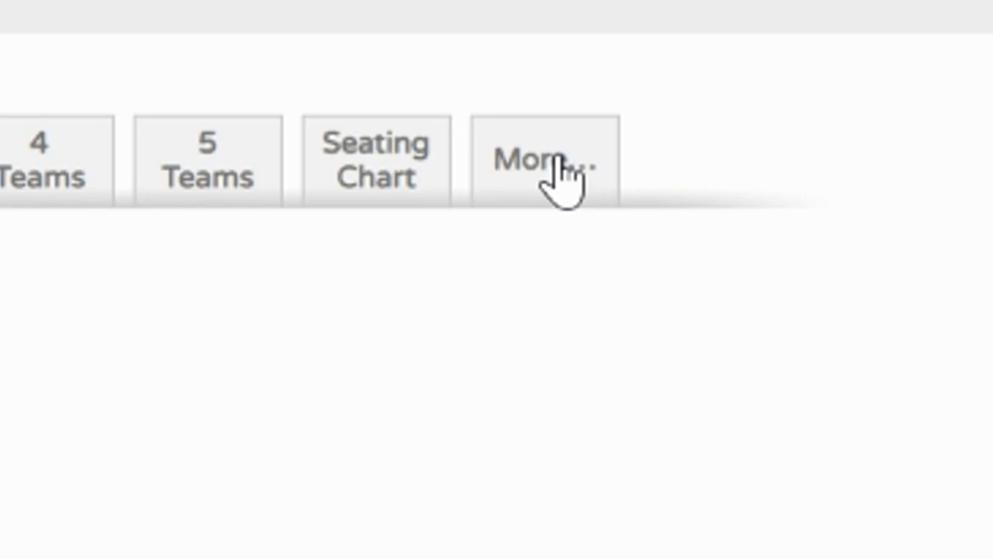
mouse_move(559, 172)
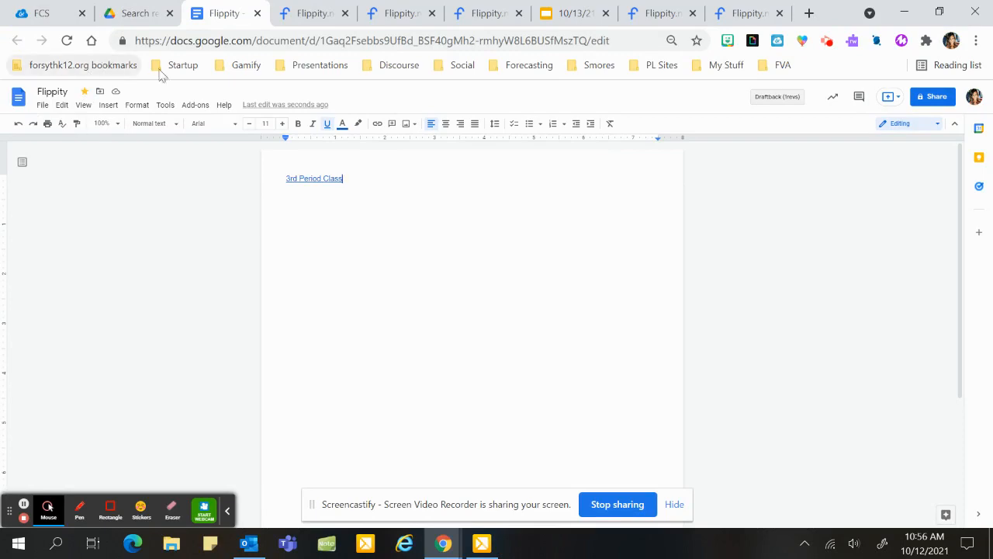
mouse_move(918, 71)
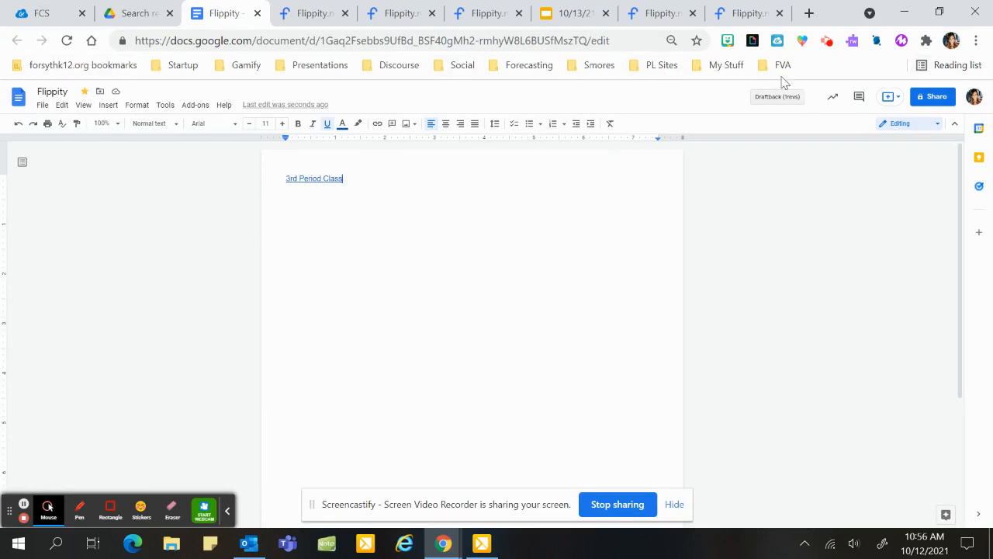
Step: Bookmark the Google Doc in the PL Sites folder from the address bar star
left_click(695, 41)
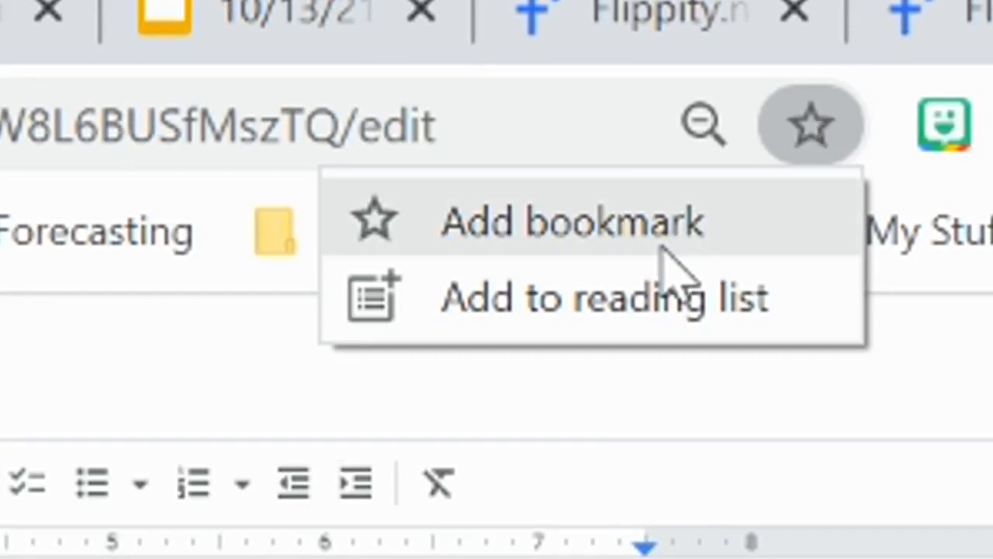
left_click(571, 220)
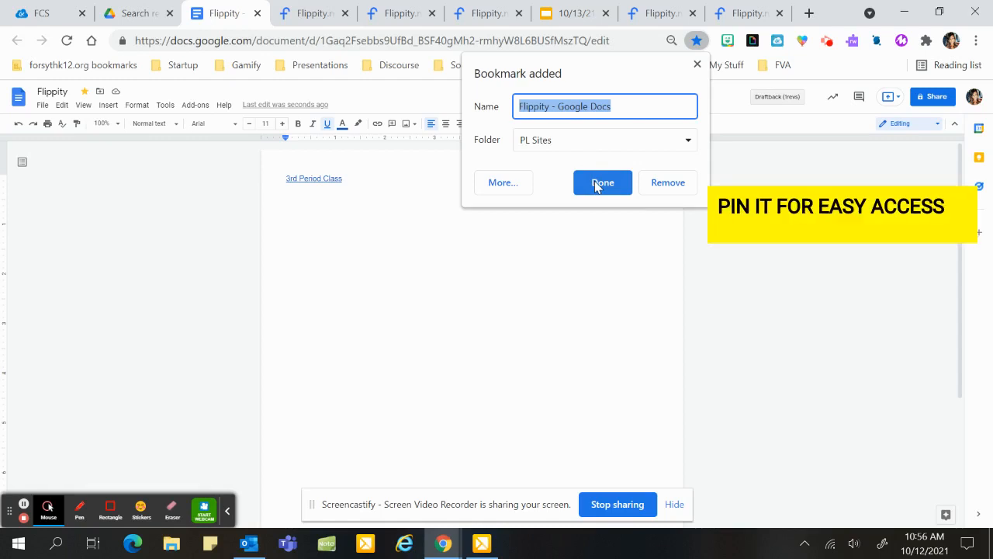
left_click(603, 183)
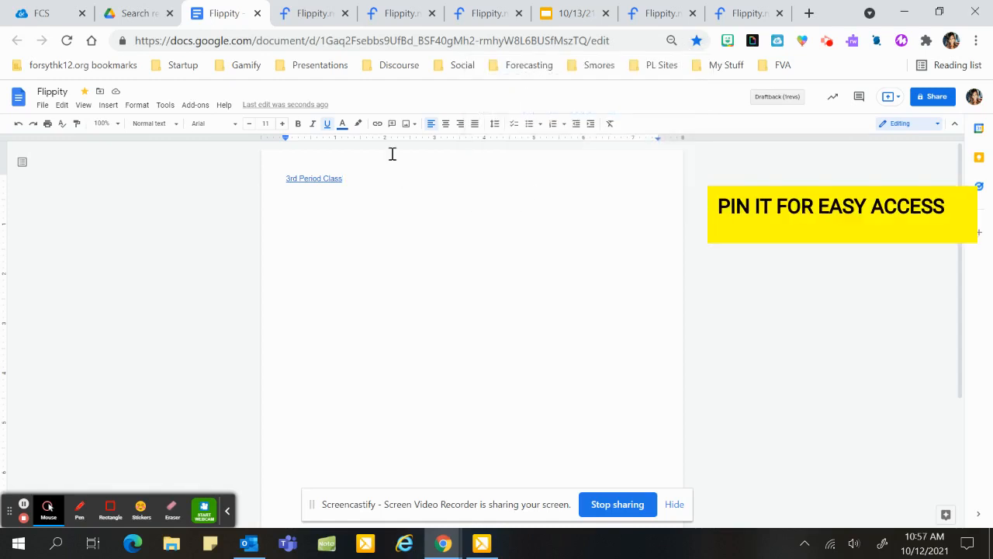